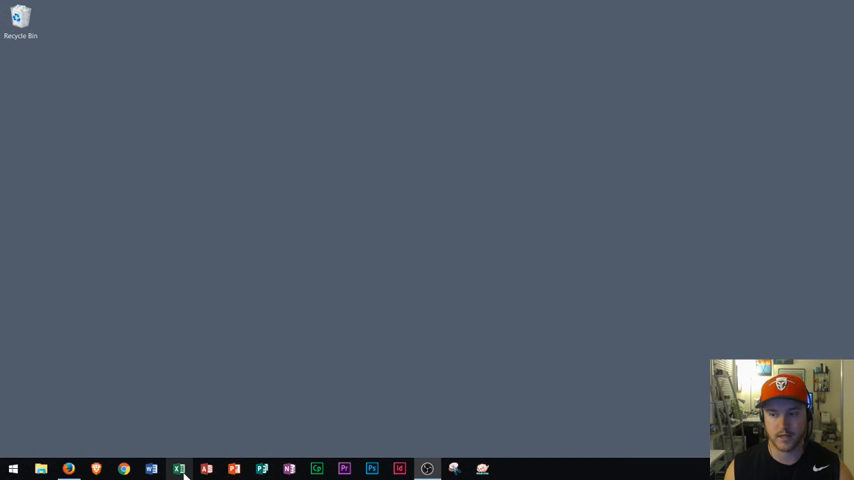
mouse_move(178, 468)
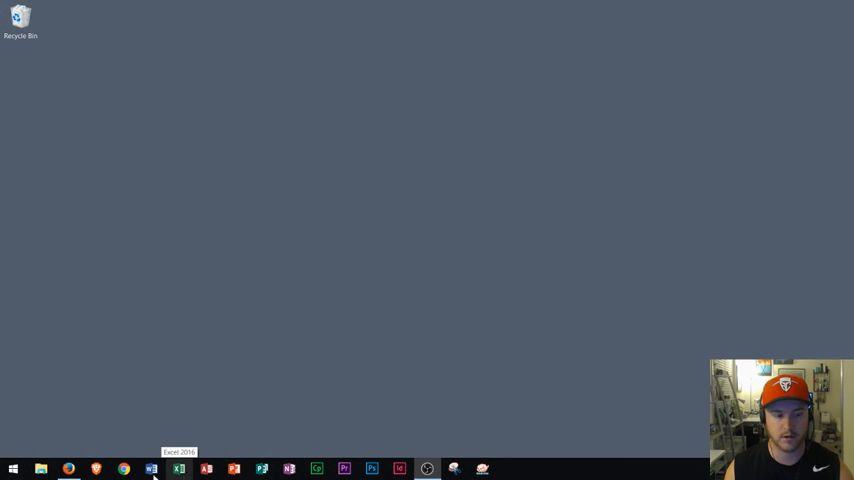
Step: Search the Start menu for "exc" to bring up Excel 2016 as the best match
click(12, 468)
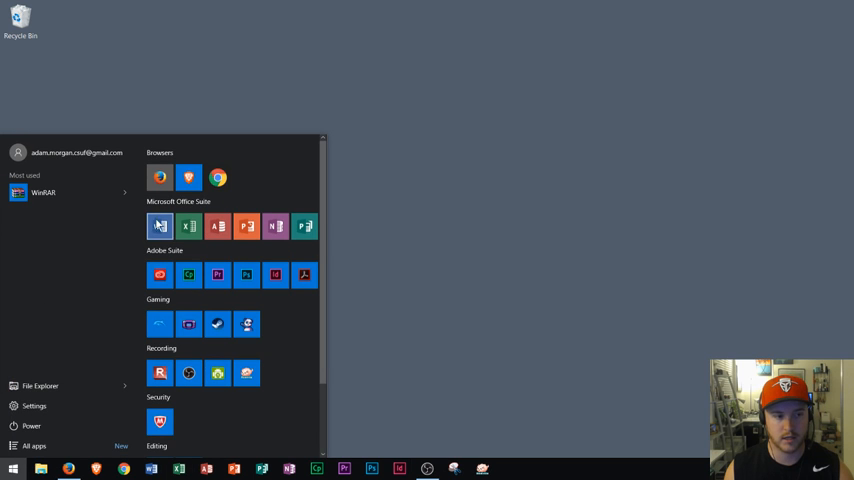
mouse_move(204, 216)
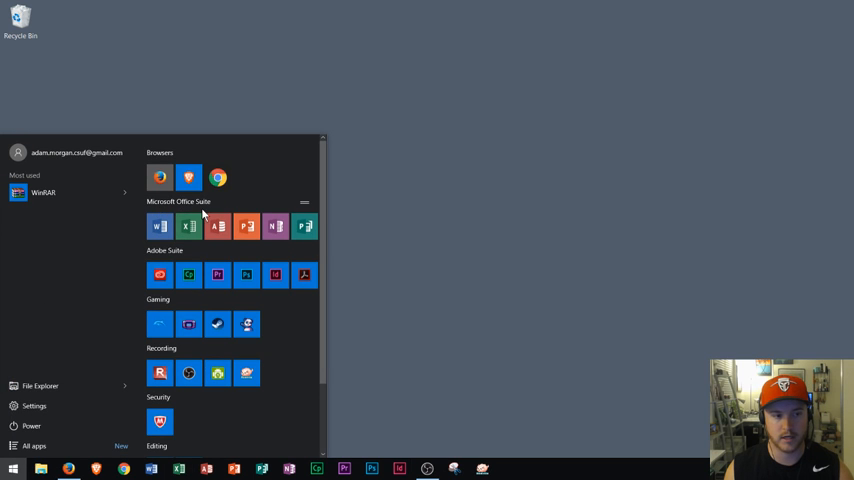
mouse_move(324, 212)
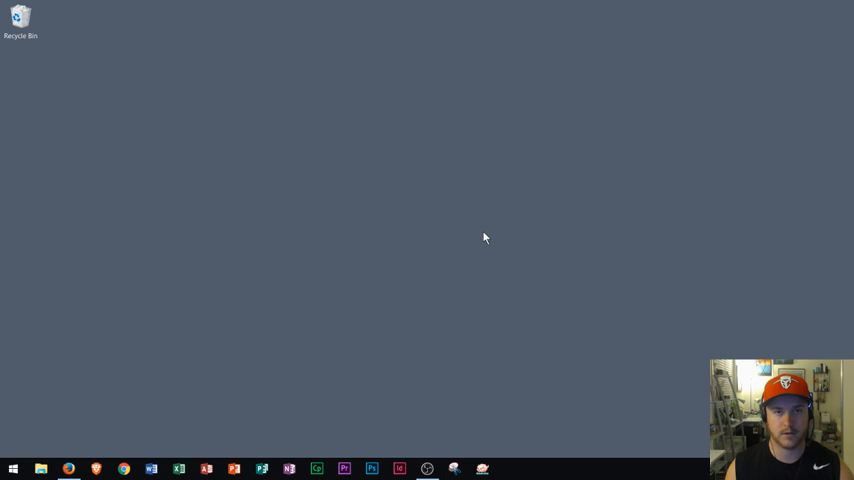
click(12, 468)
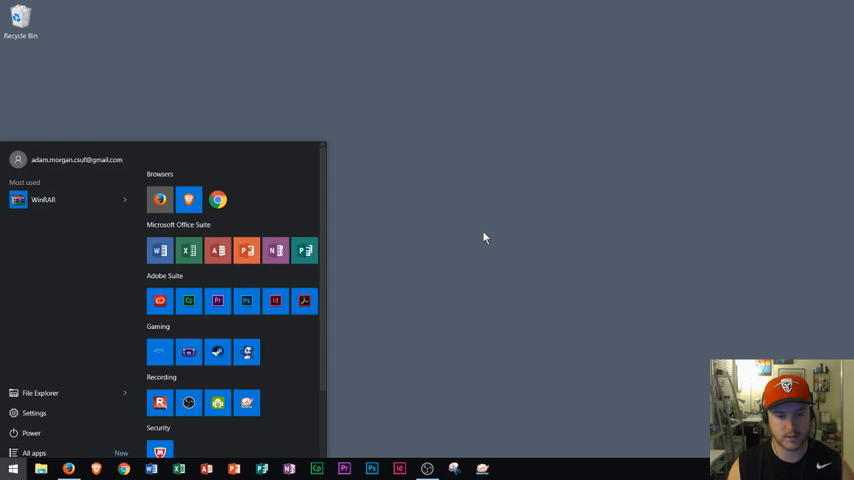
text(exc)
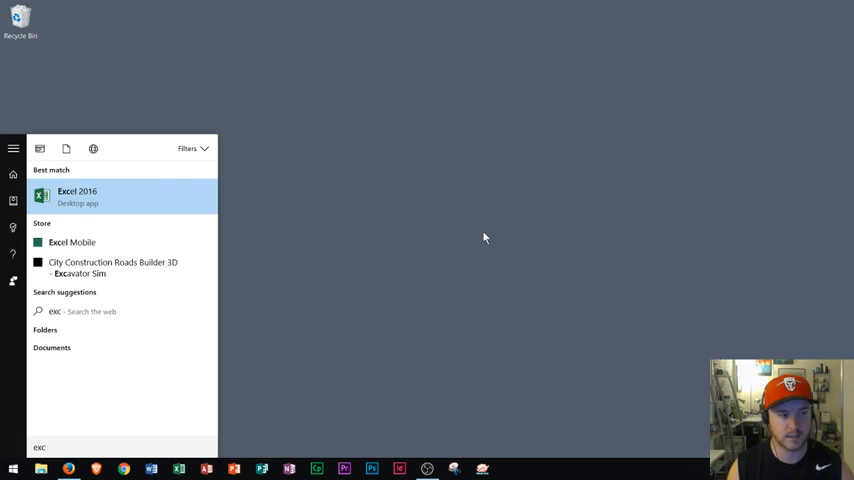
mouse_move(156, 212)
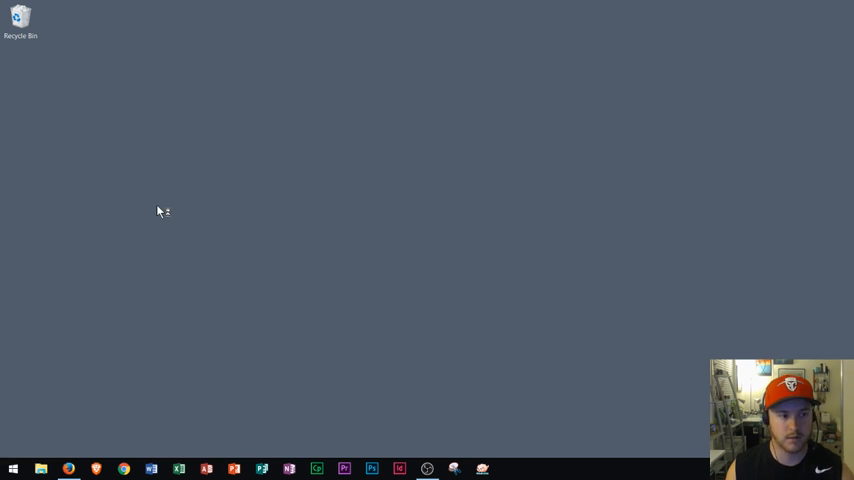
Step: Launch Excel 2016 and start a new blank workbook (Book1)
click(178, 468)
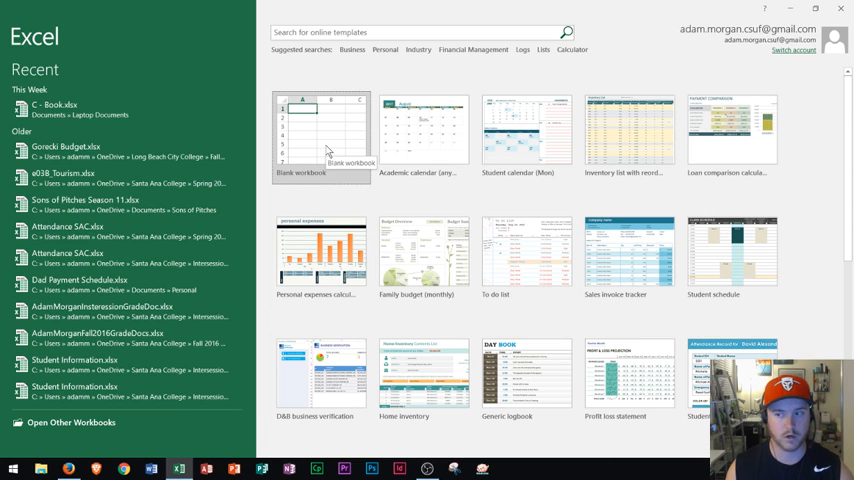
click(320, 136)
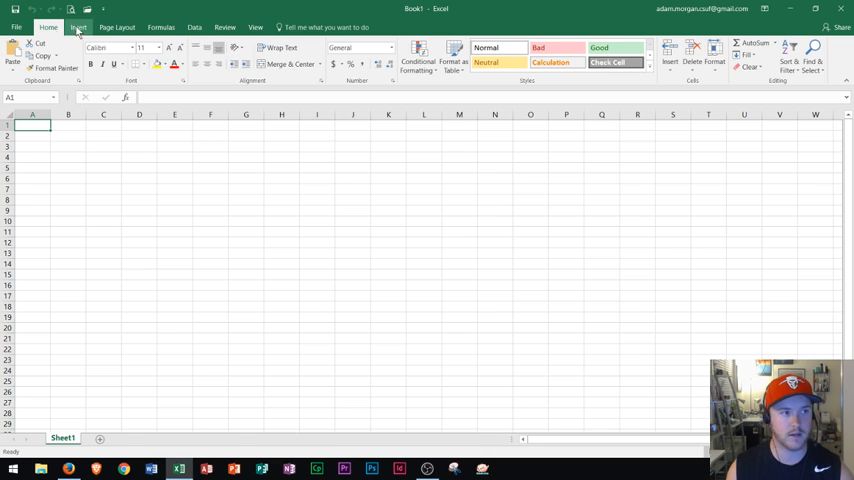
click(160, 28)
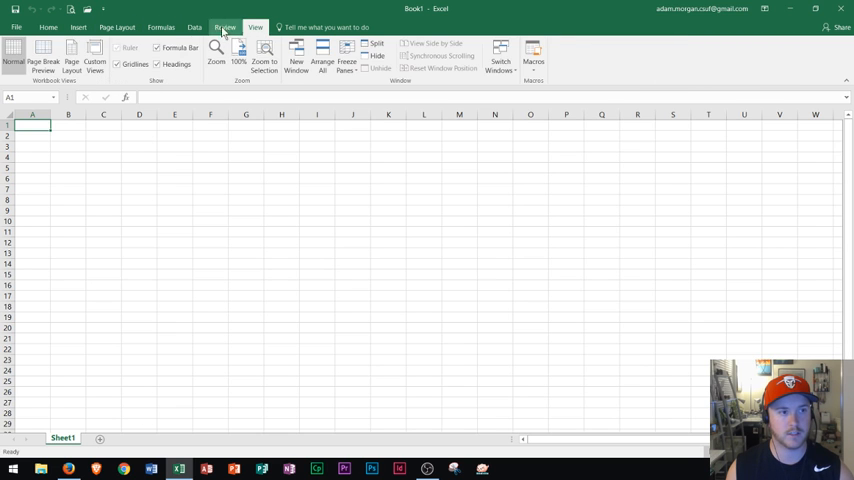
click(48, 28)
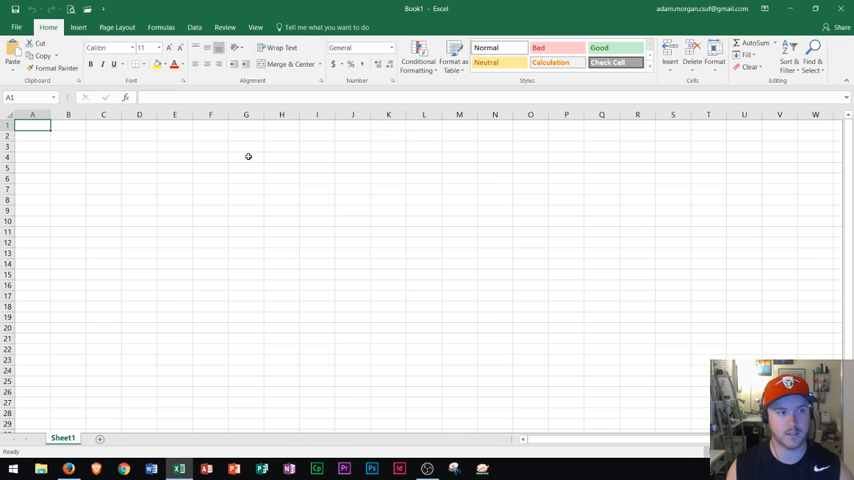
mouse_move(184, 52)
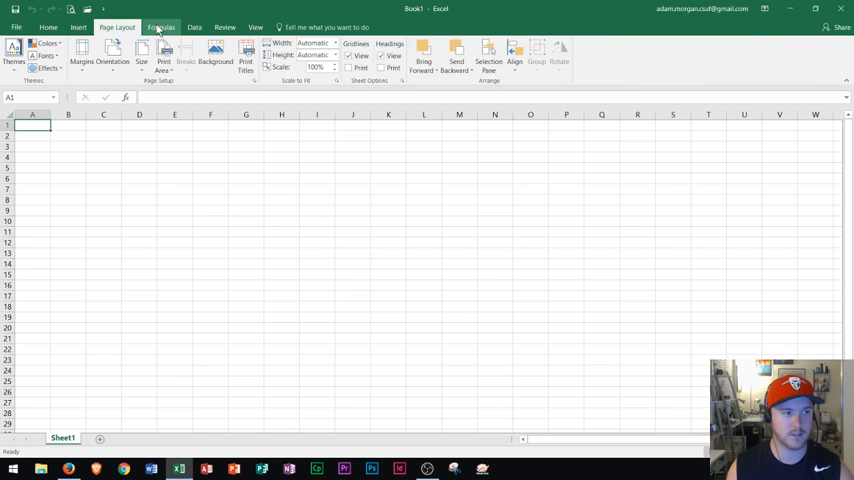
click(224, 28)
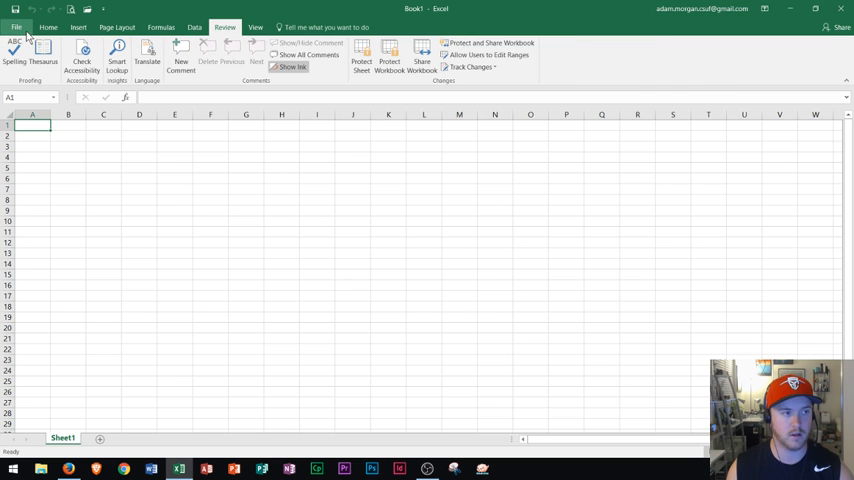
click(48, 28)
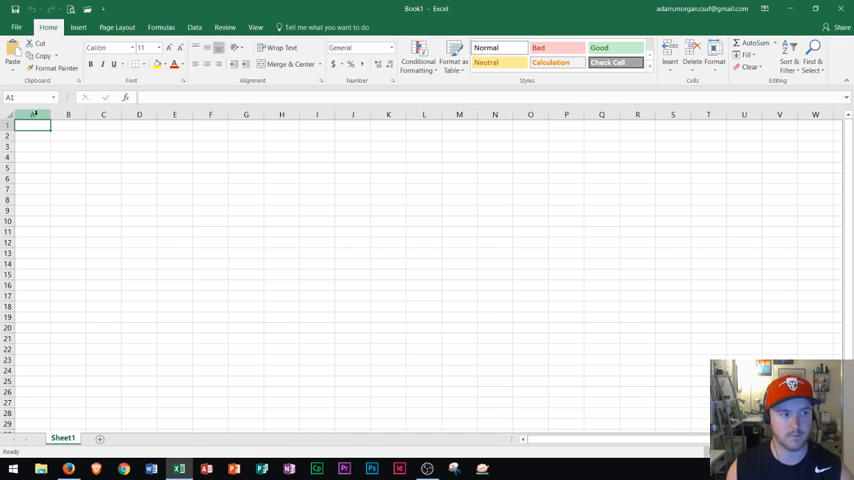
click(104, 114)
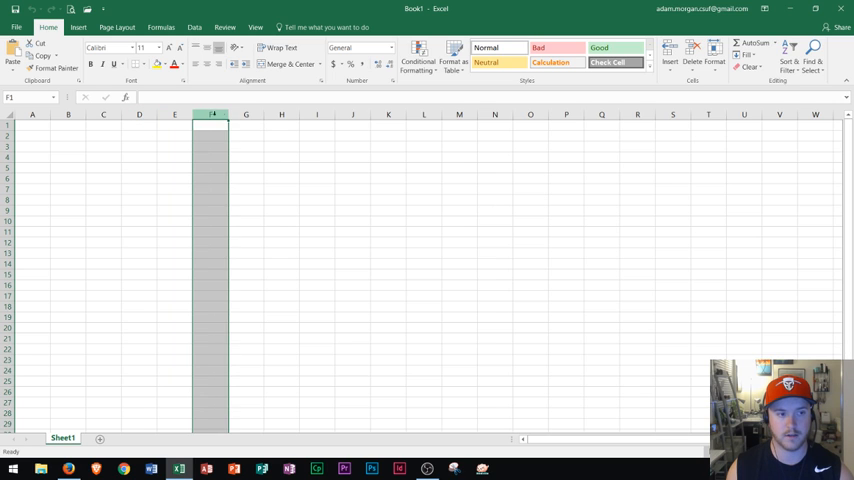
click(280, 114)
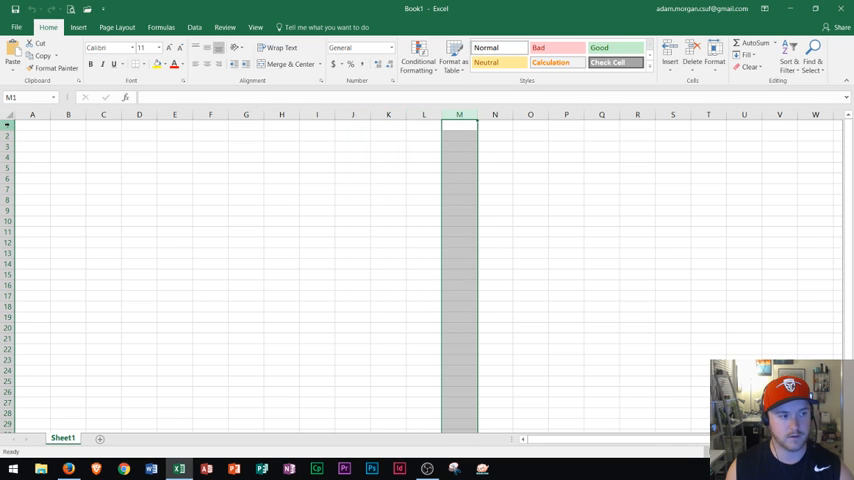
click(32, 136)
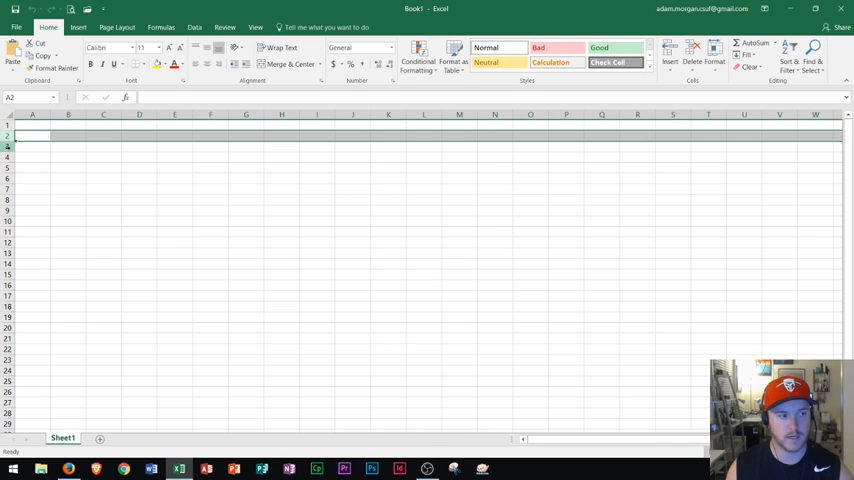
click(32, 156)
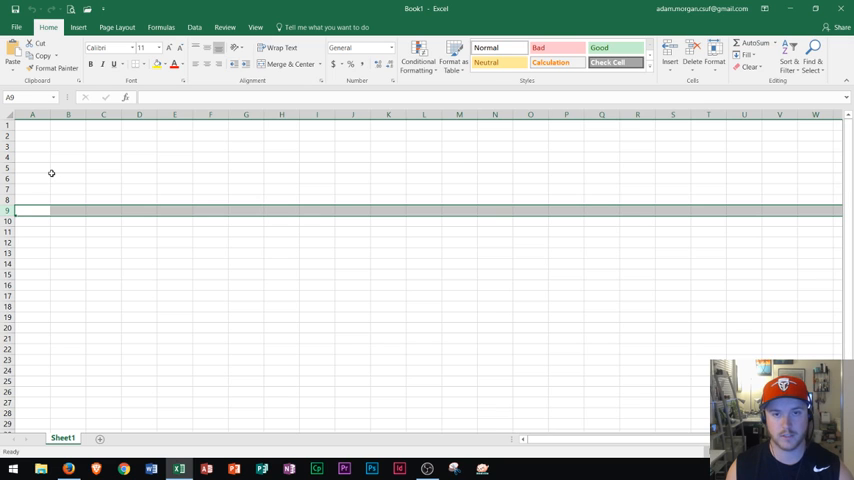
mouse_move(100, 148)
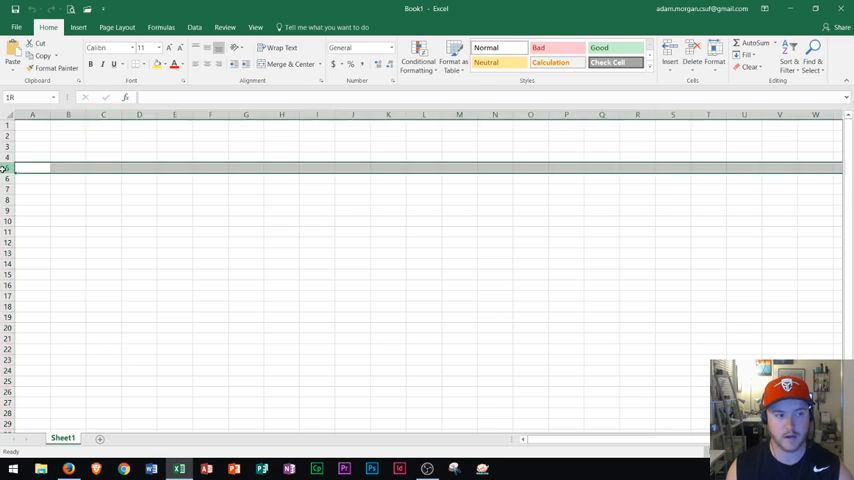
click(104, 168)
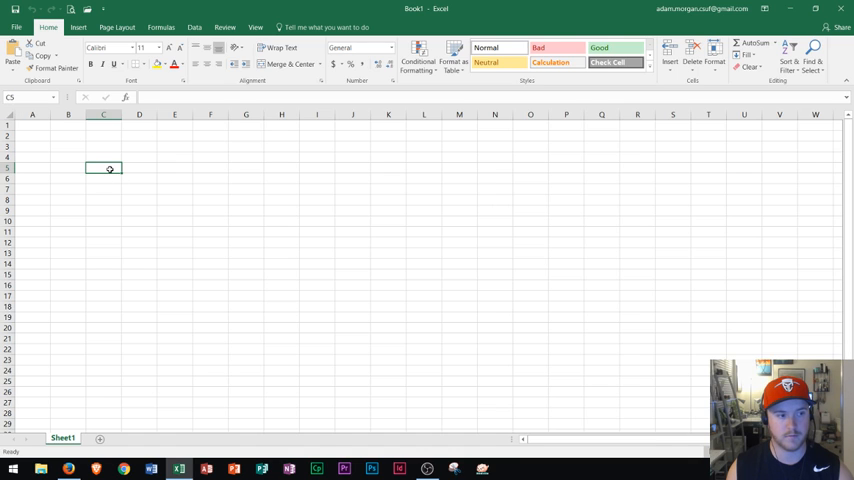
Step: Enter Calculator, Pencil and Pen as headers across row 5 starting at C5
click(104, 114)
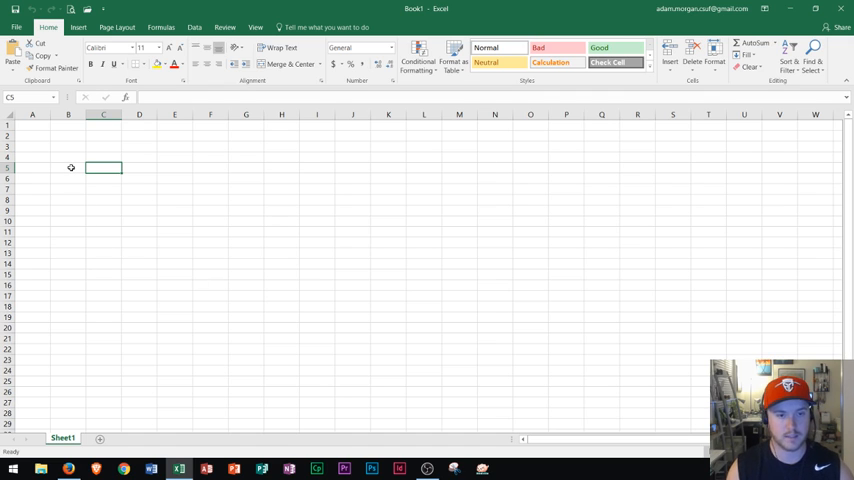
text(Calculator)
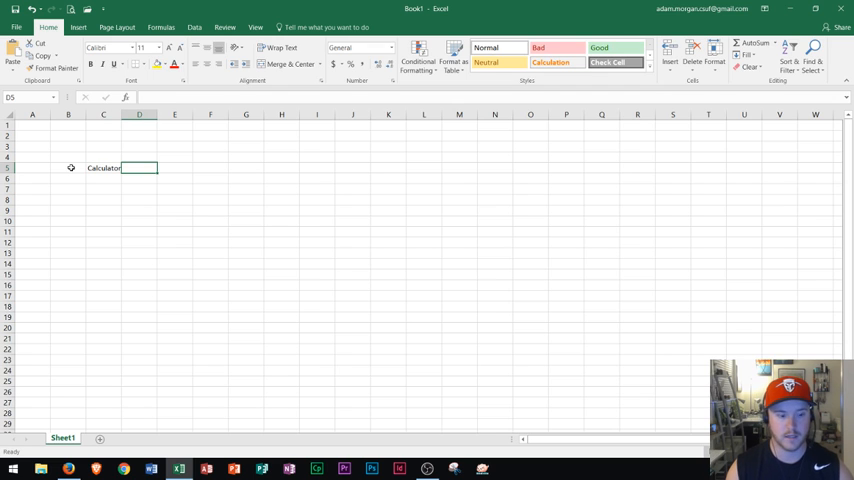
text(Pencil)
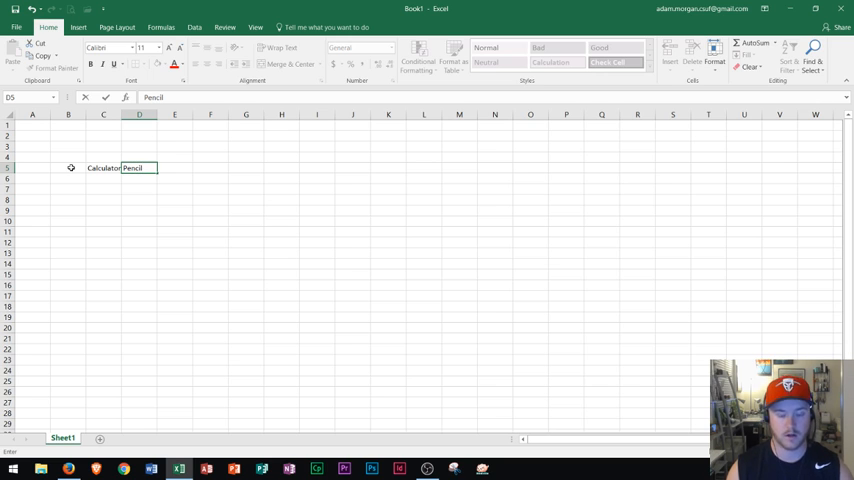
key(Enter)
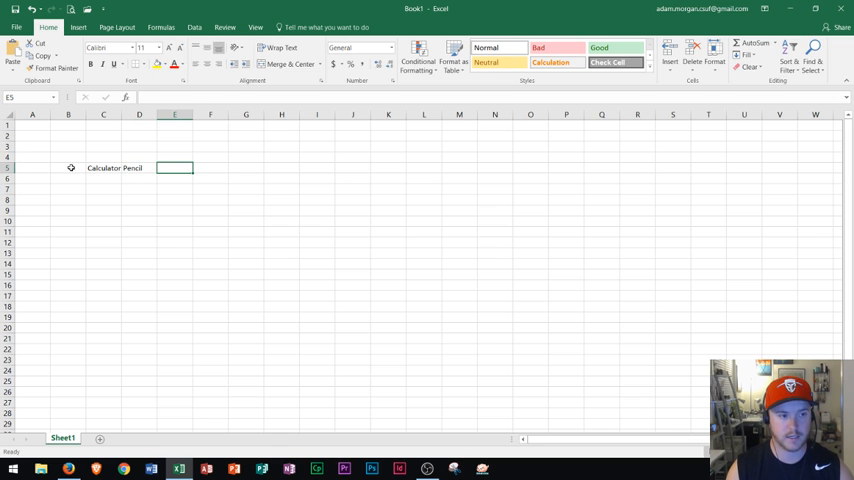
text(Pen)
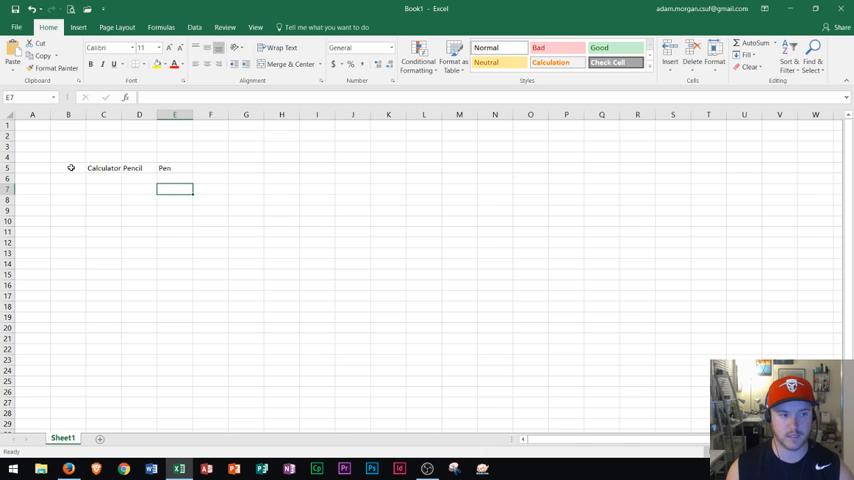
click(104, 188)
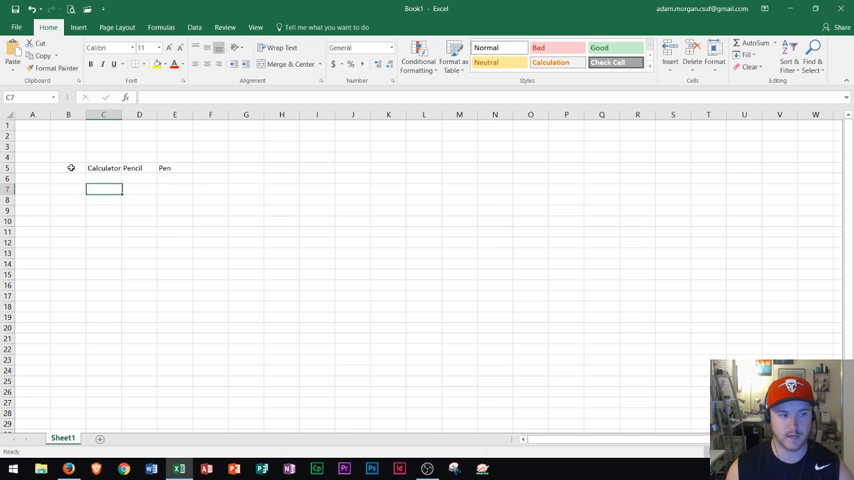
click(104, 168)
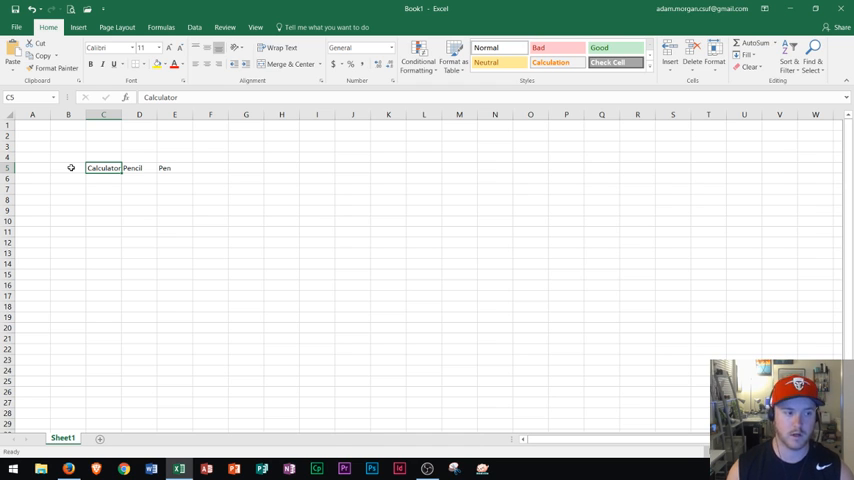
Step: Fill column B from B6 with January, February, March, extended down to December
click(68, 176)
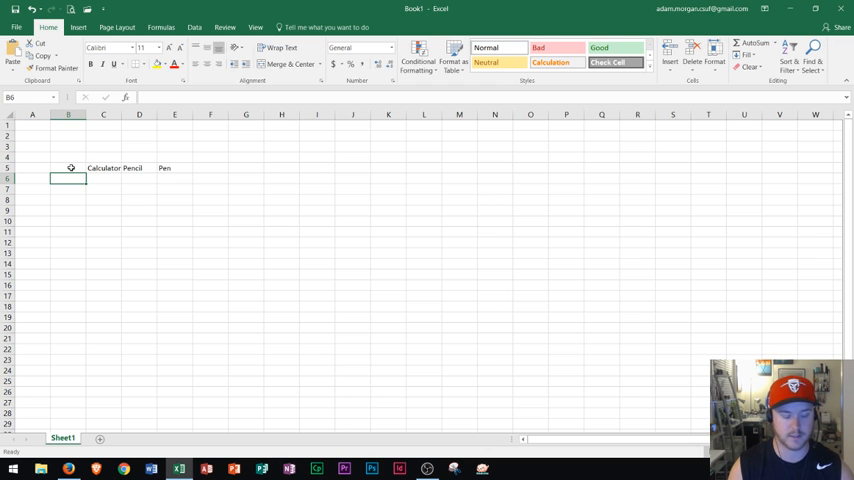
text(January)
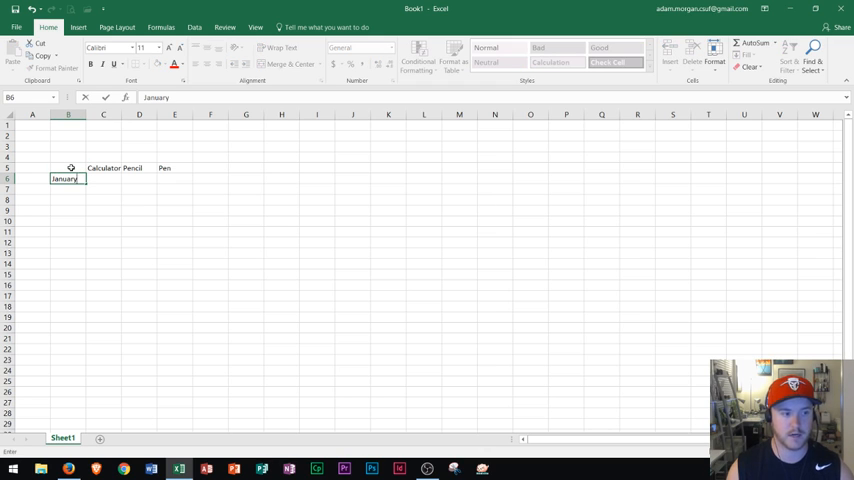
text(Febr)
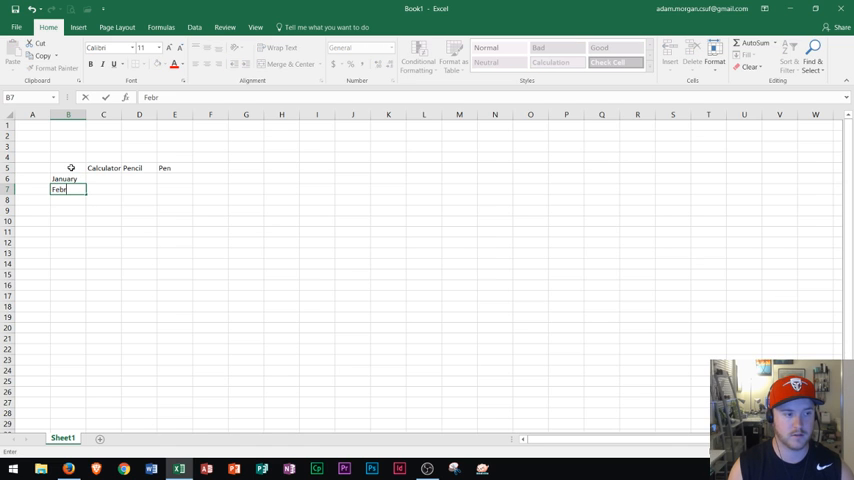
text(March)
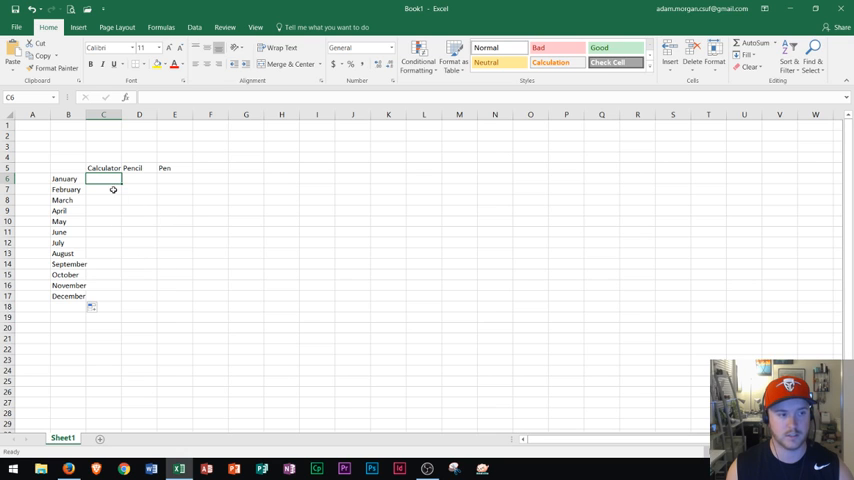
drag(104, 178, 176, 296)
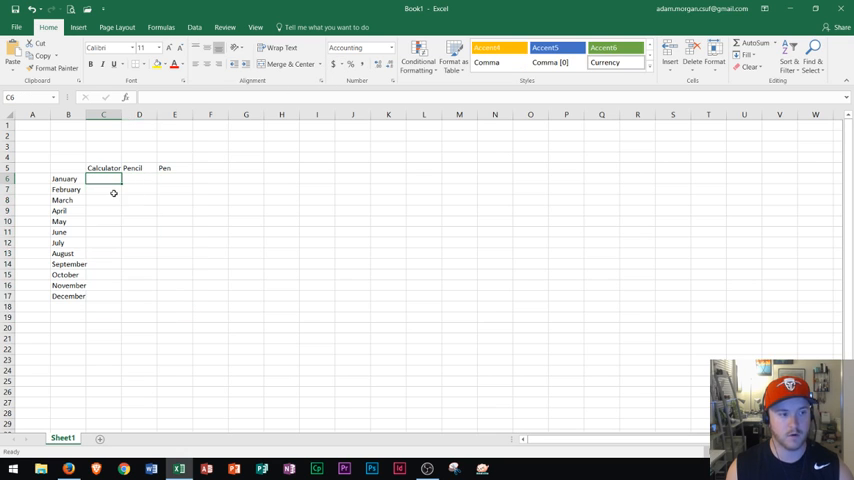
Step: Enter January prices 615, 515, 126 and February prices 51, 555, 5025 under the three items
text(615.00)
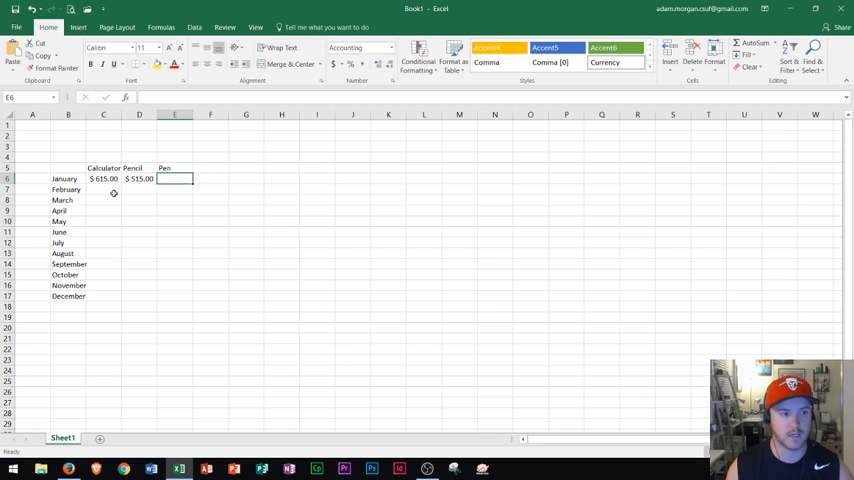
text(126.00)
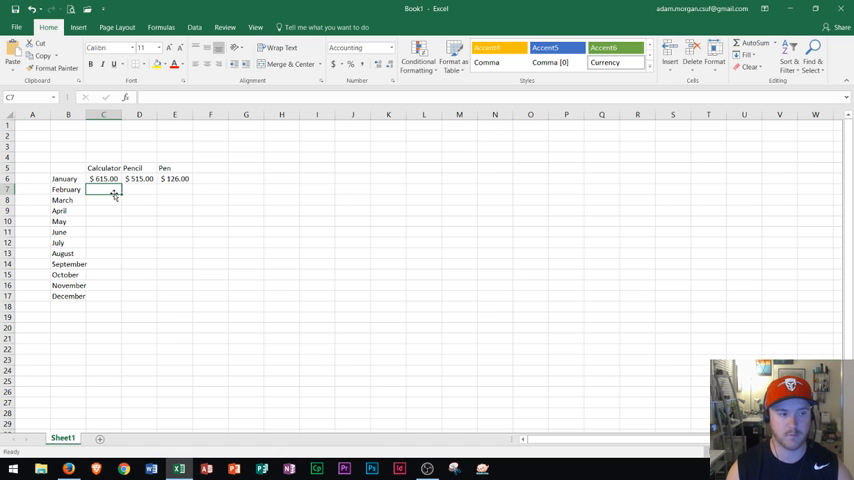
text(51)
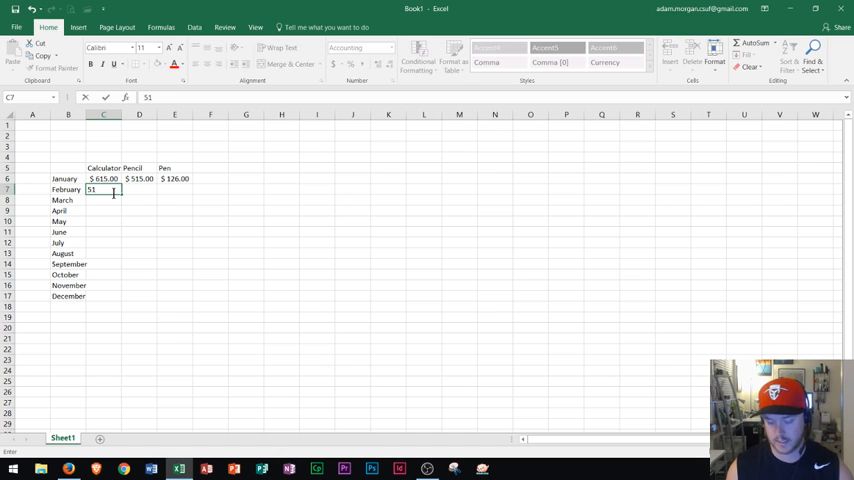
key(Enter)
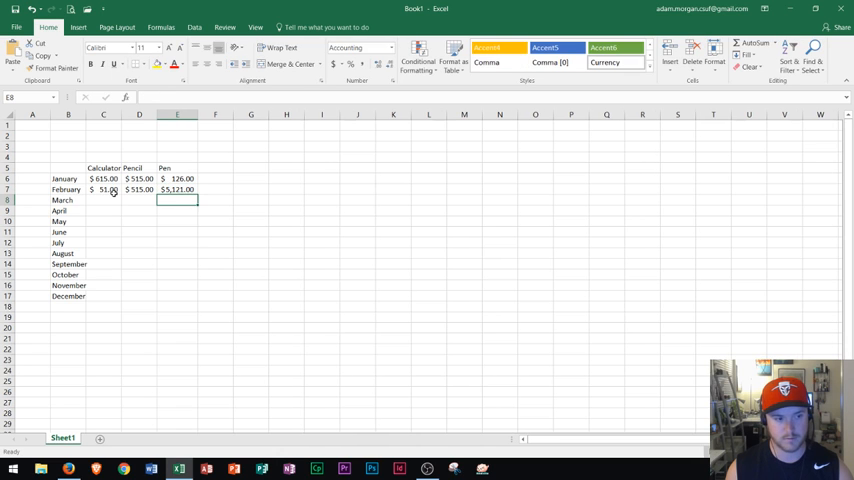
click(104, 200)
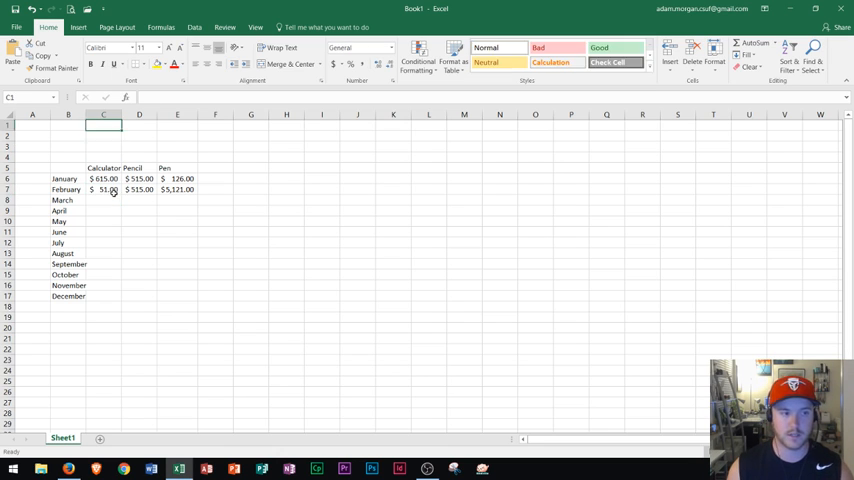
click(428, 210)
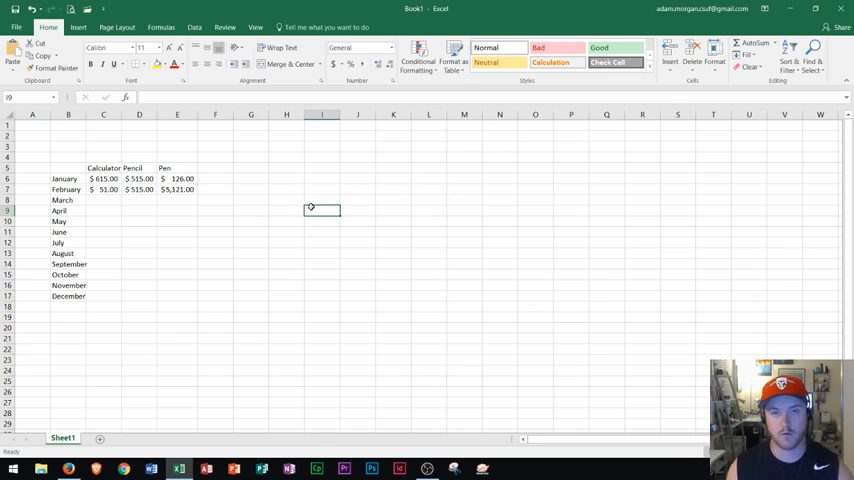
Step: Select a few cells including H7:H12, then go to the File information page for Book1
click(288, 188)
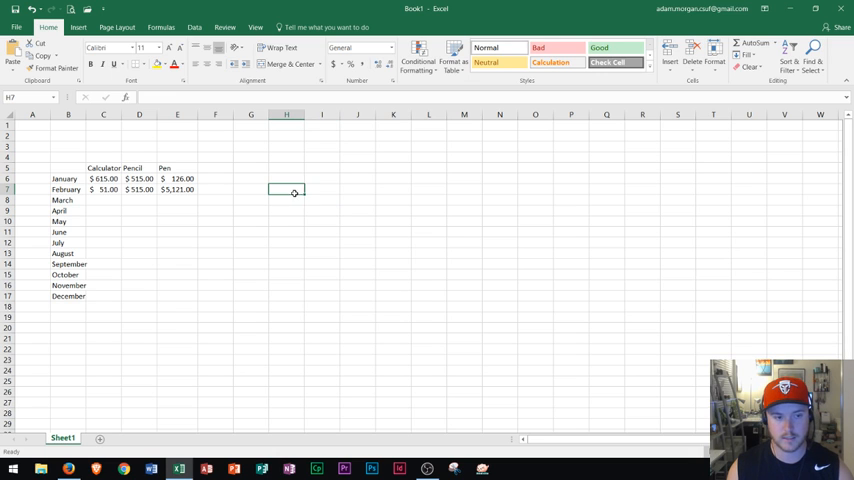
drag(288, 190, 544, 260)
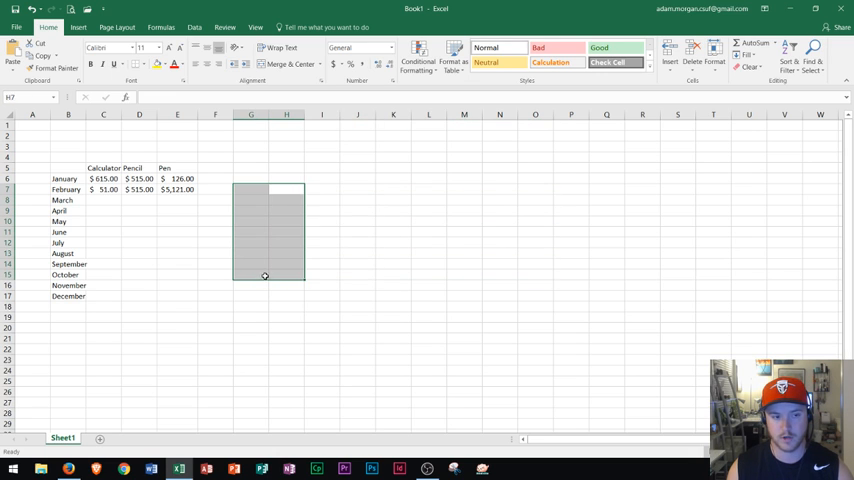
click(104, 180)
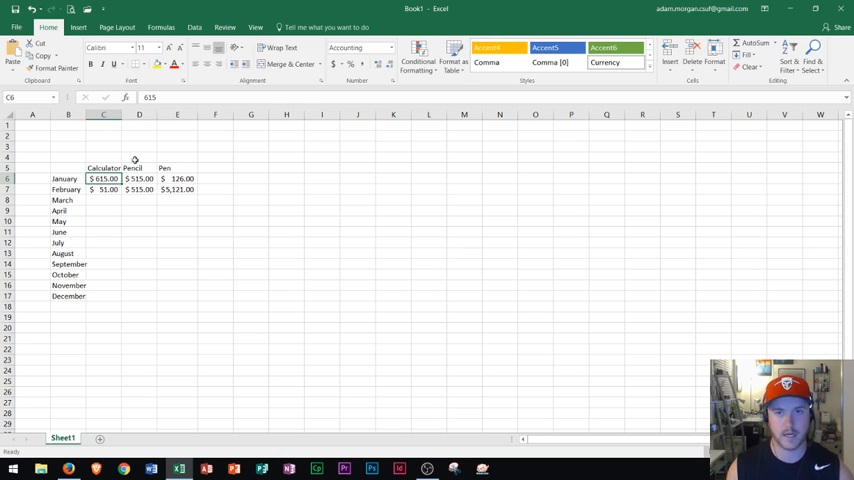
click(16, 28)
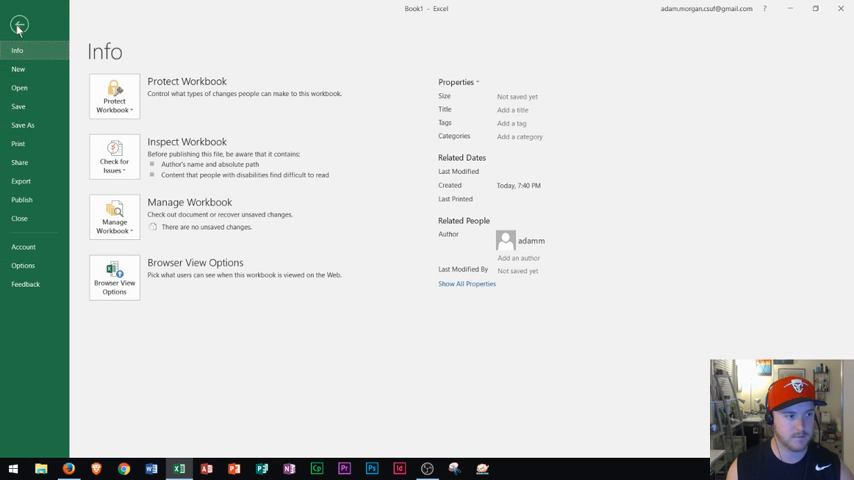
Step: Save the workbook to the Desktop as "book 1" via Save As
click(24, 126)
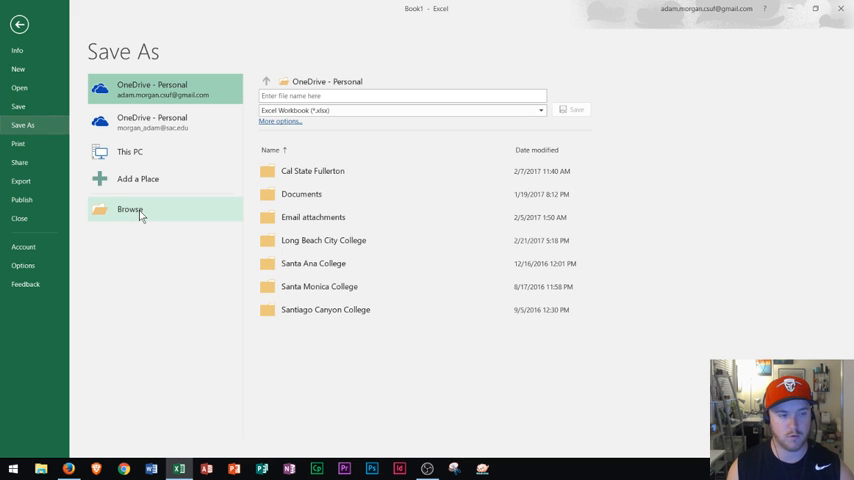
click(130, 210)
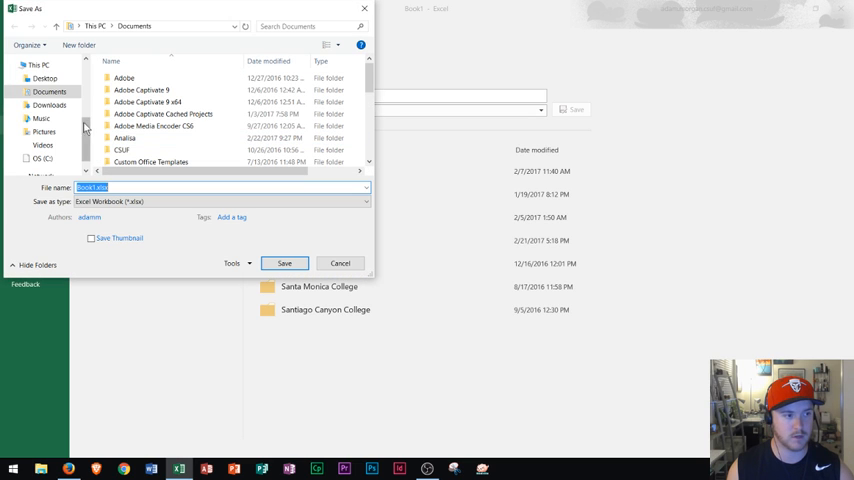
click(40, 80)
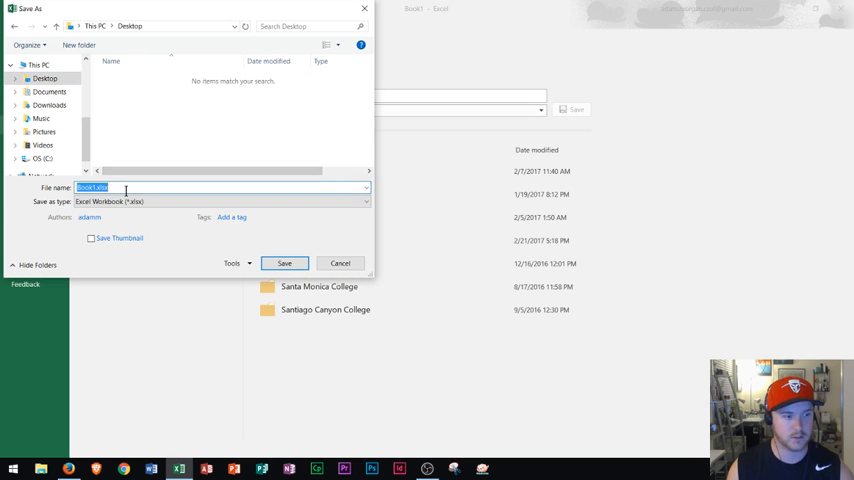
text(book 1)
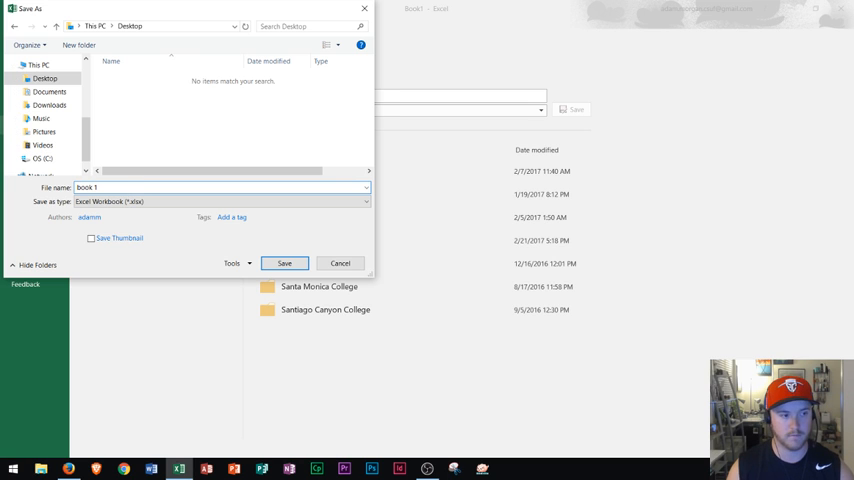
click(284, 264)
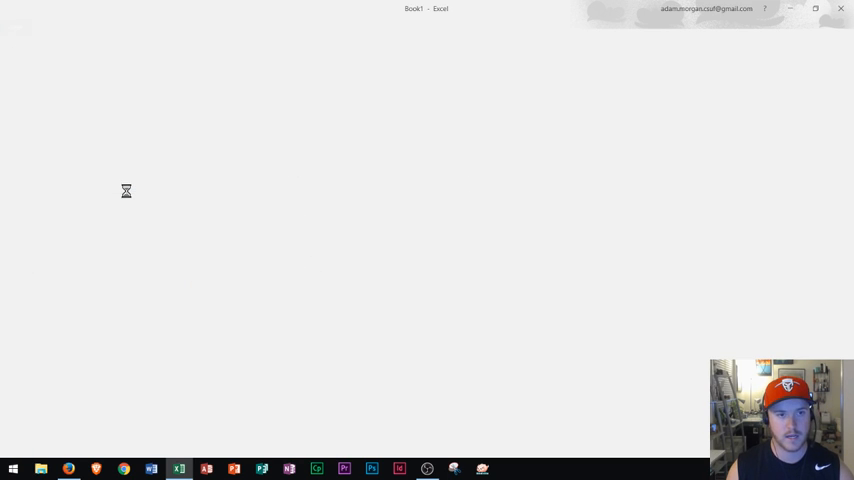